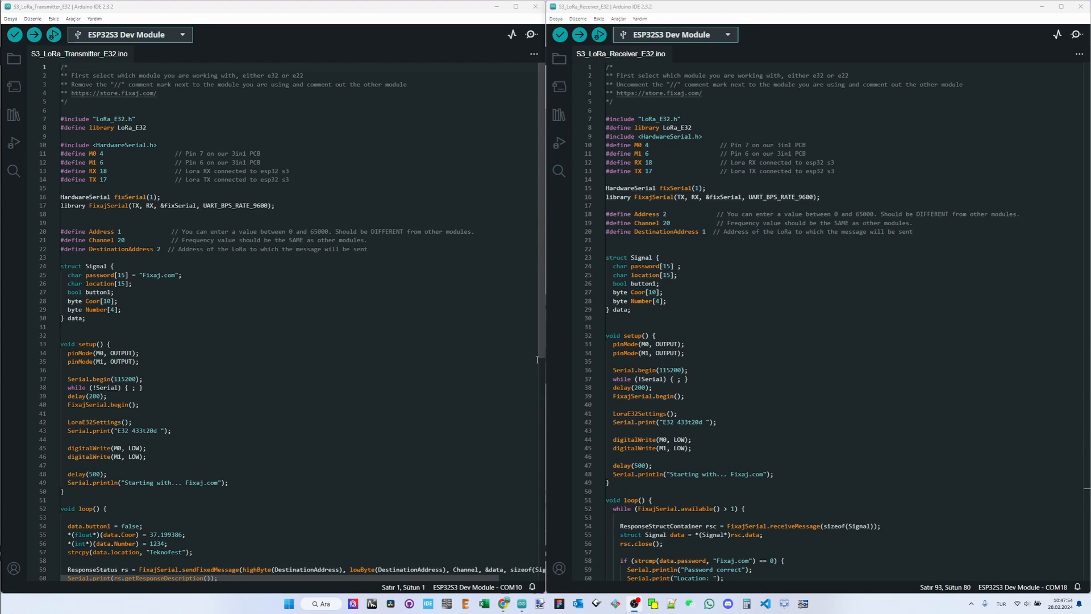
{"action": "mouse_move", "coordinate": [350, 399]}
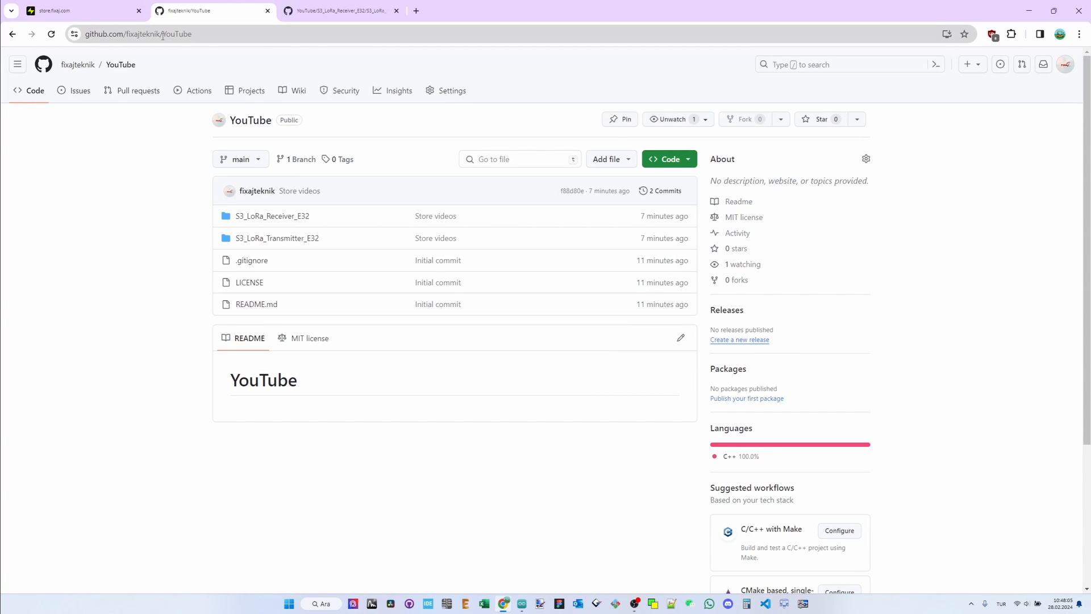
{"action": "mouse_move", "coordinate": [277, 238]}
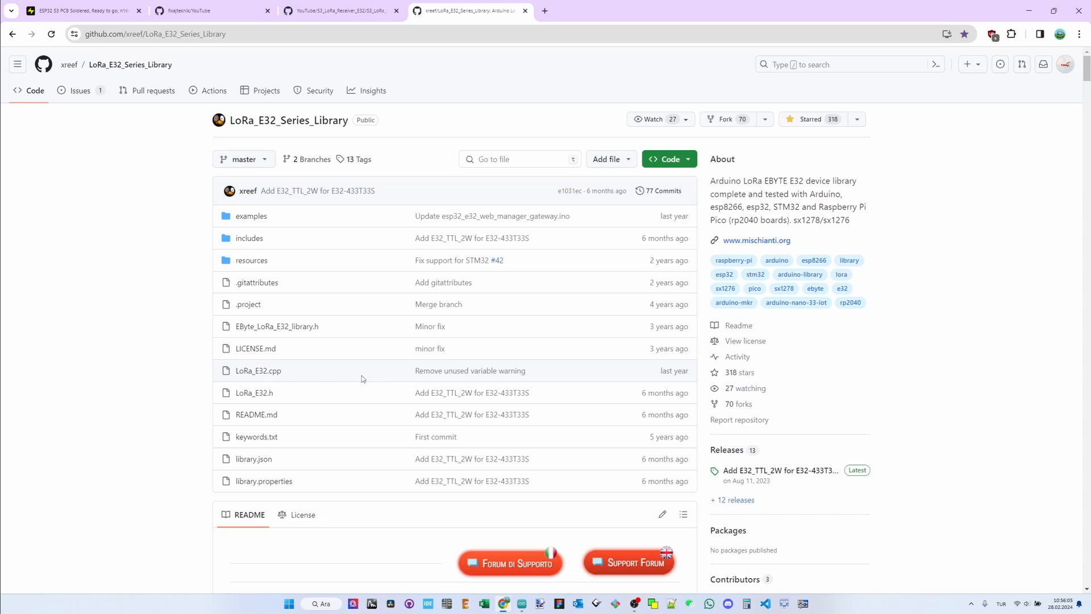
{"action": "mouse_move", "coordinate": [358, 381]}
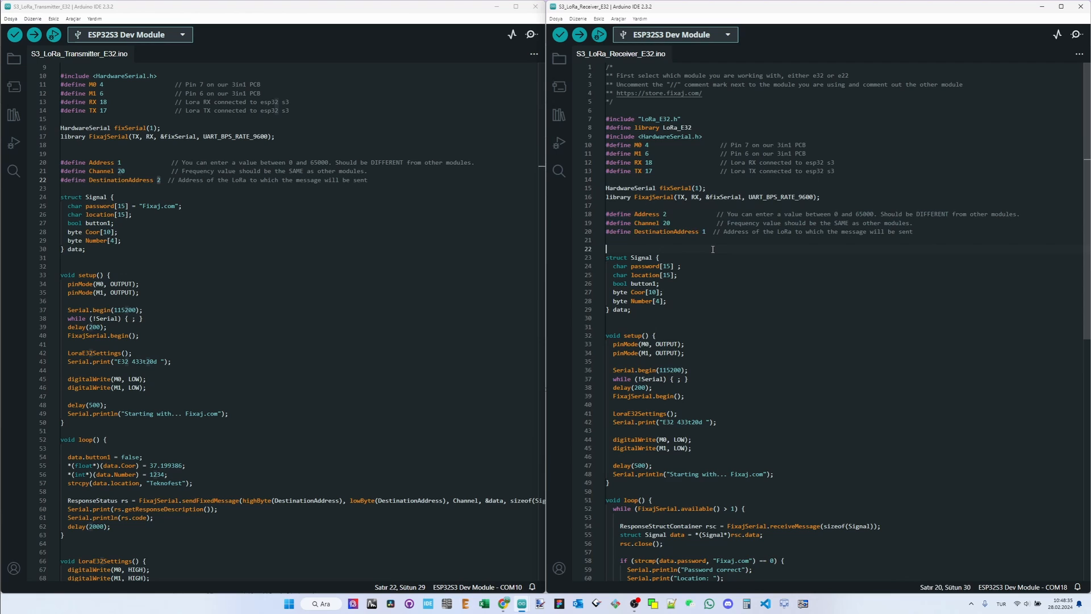
{"action": "scroll", "scroll_direction": "down", "scroll_amount": 3}
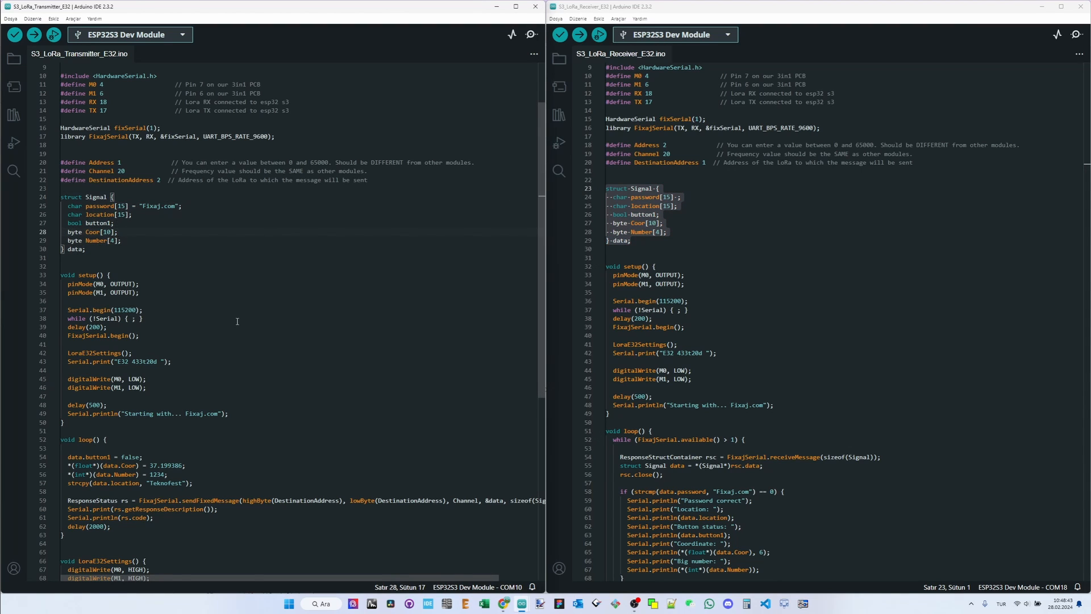
{"action": "scroll", "scroll_direction": "down", "scroll_amount": 3}
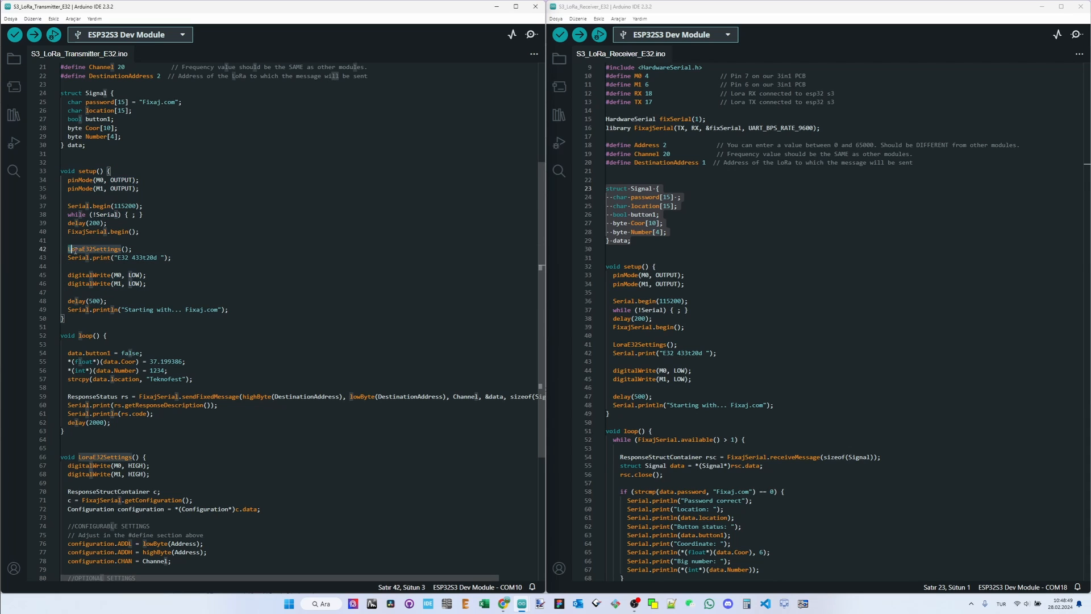
{"action": "scroll", "scroll_direction": "down", "scroll_amount": 3}
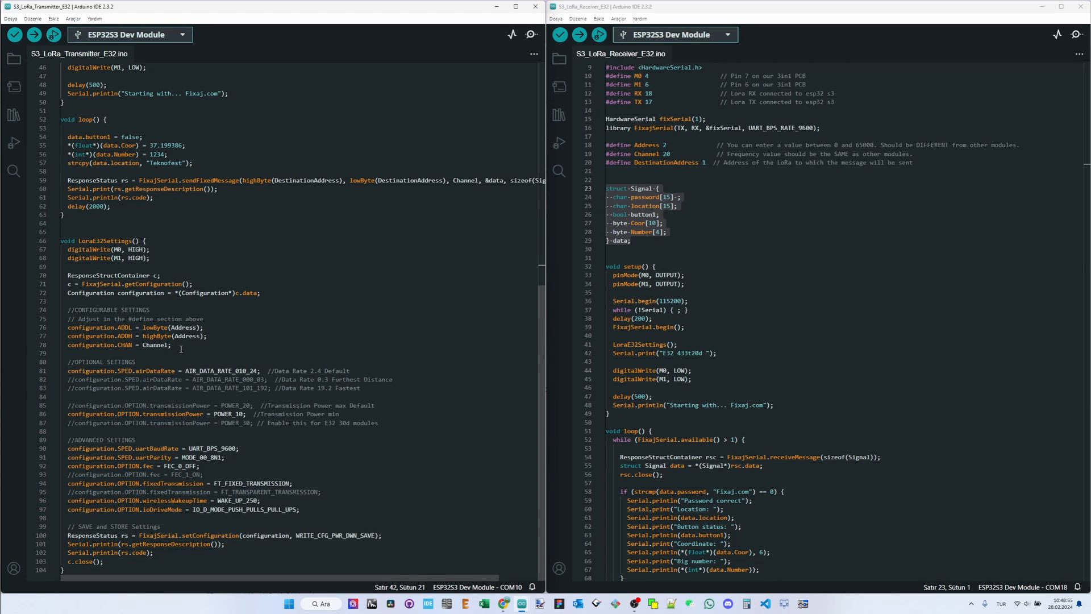
{"action": "left_click", "coordinate": [78, 370]}
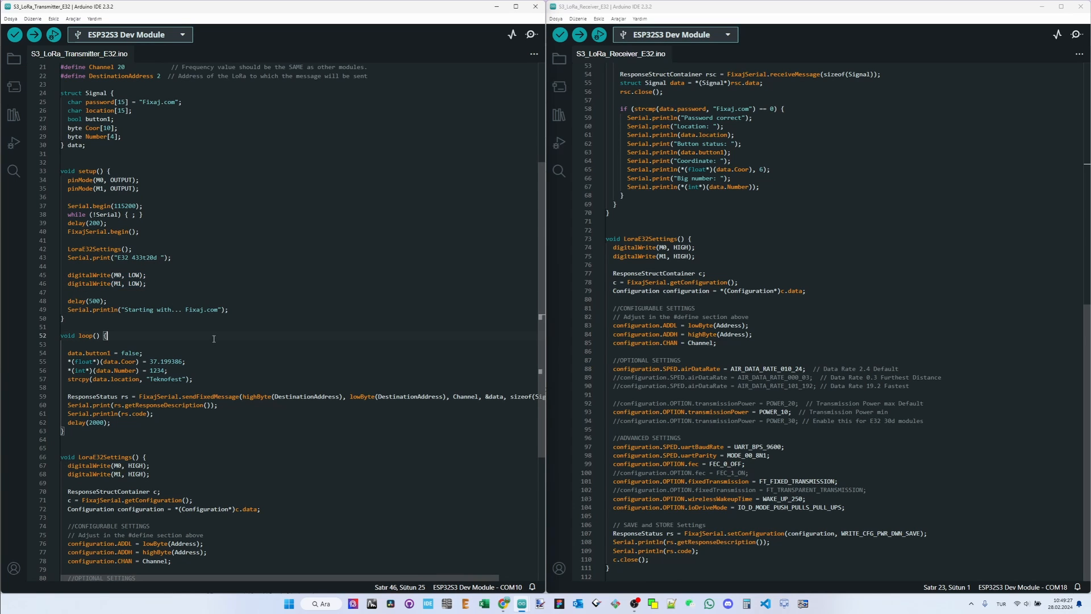
{"action": "scroll", "scroll_direction": "down", "scroll_amount": 3}
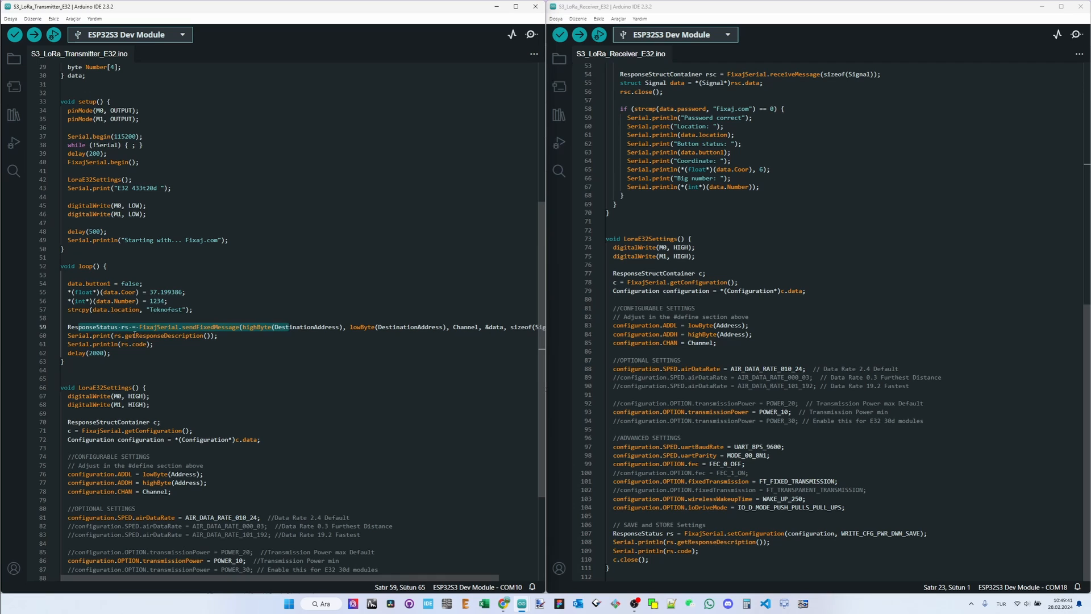
{"action": "mouse_move", "coordinate": [303, 581]}
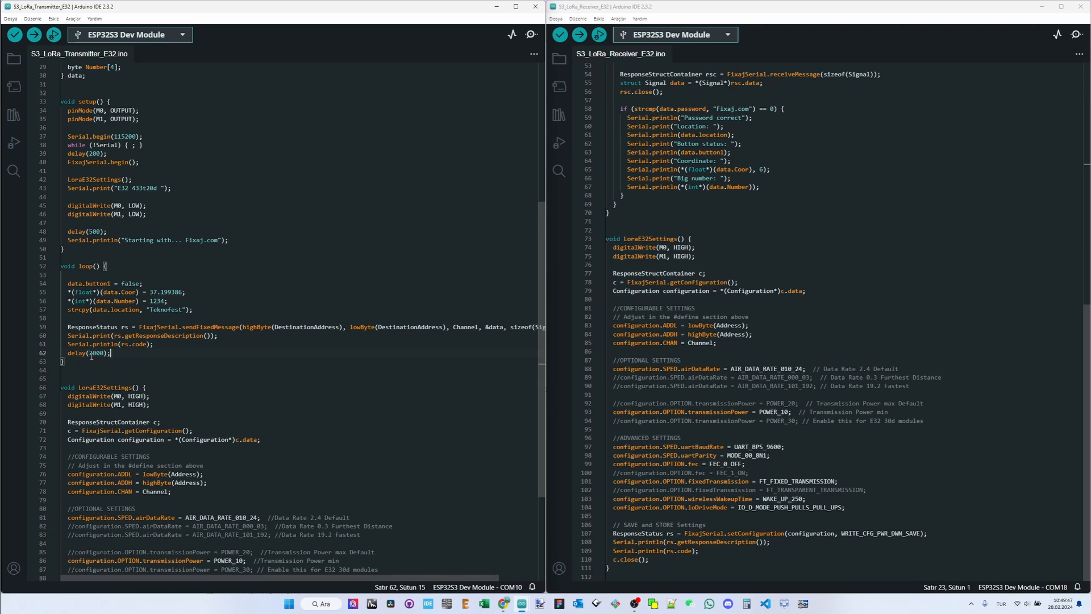
{"action": "left_click", "coordinate": [77, 361]}
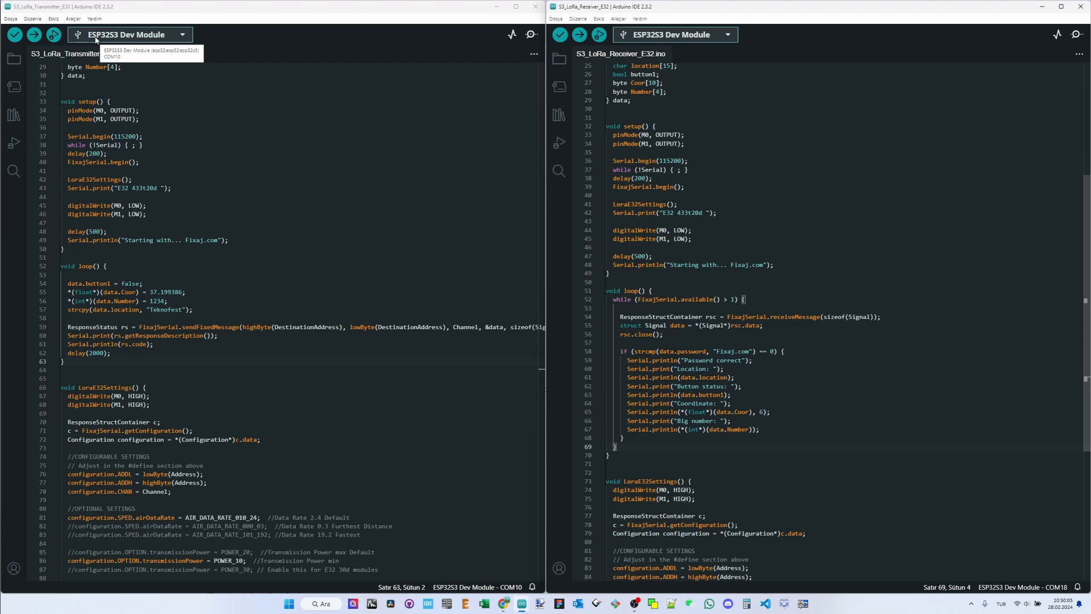
{"action": "left_click", "coordinate": [73, 19]}
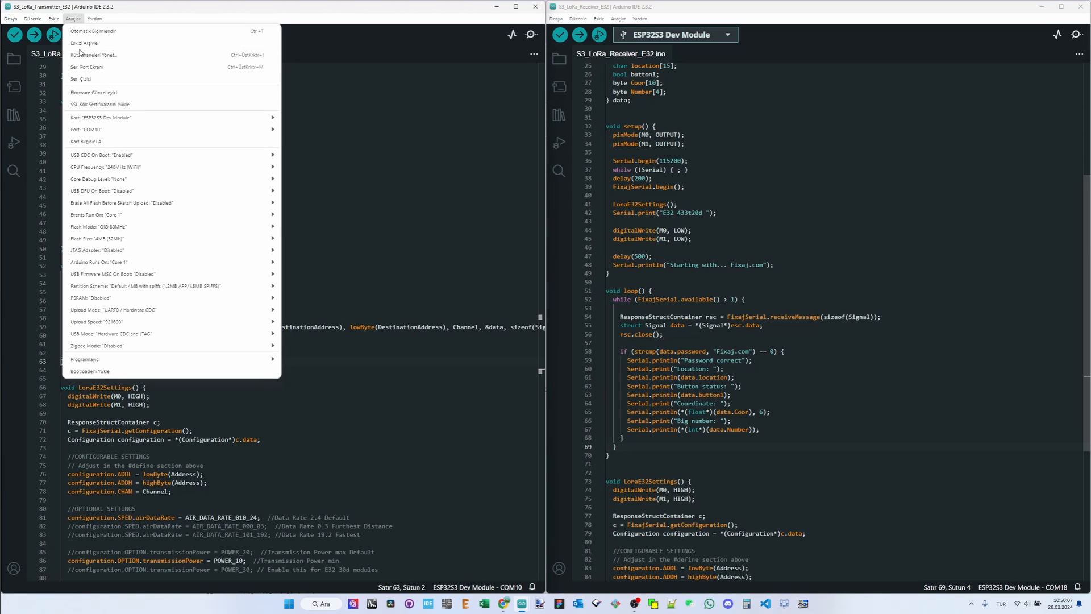
{"action": "left_click", "coordinate": [101, 117]}
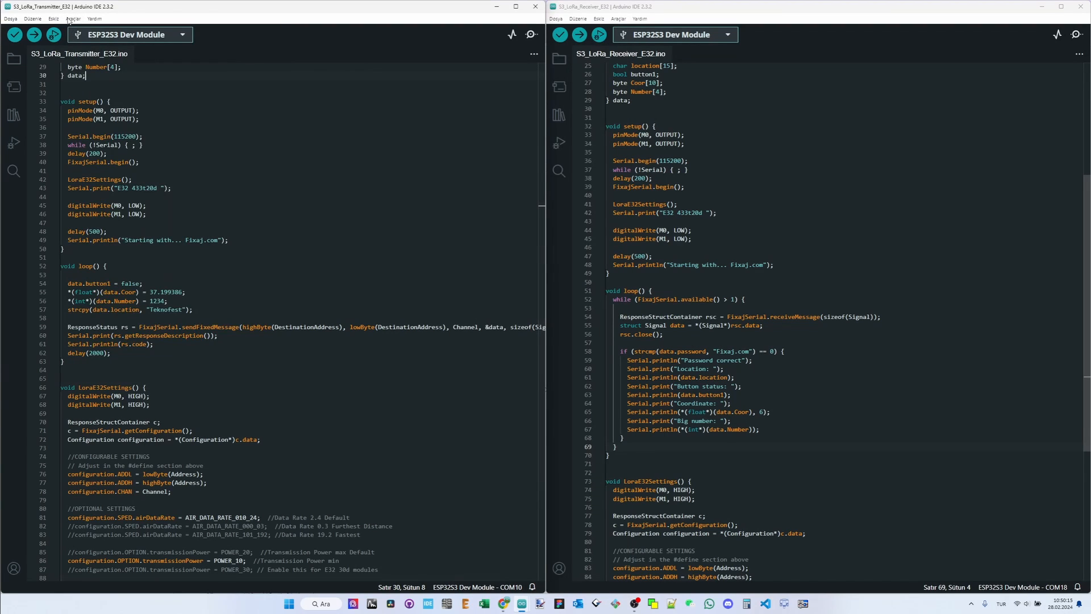
{"action": "left_click", "coordinate": [73, 19]}
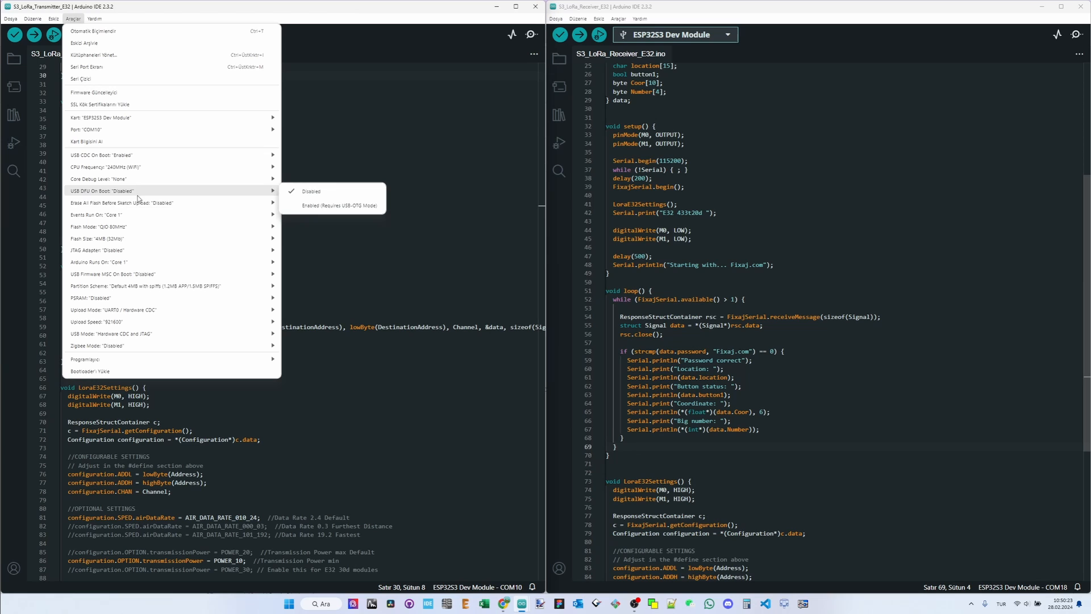
{"action": "mouse_move", "coordinate": [165, 333]}
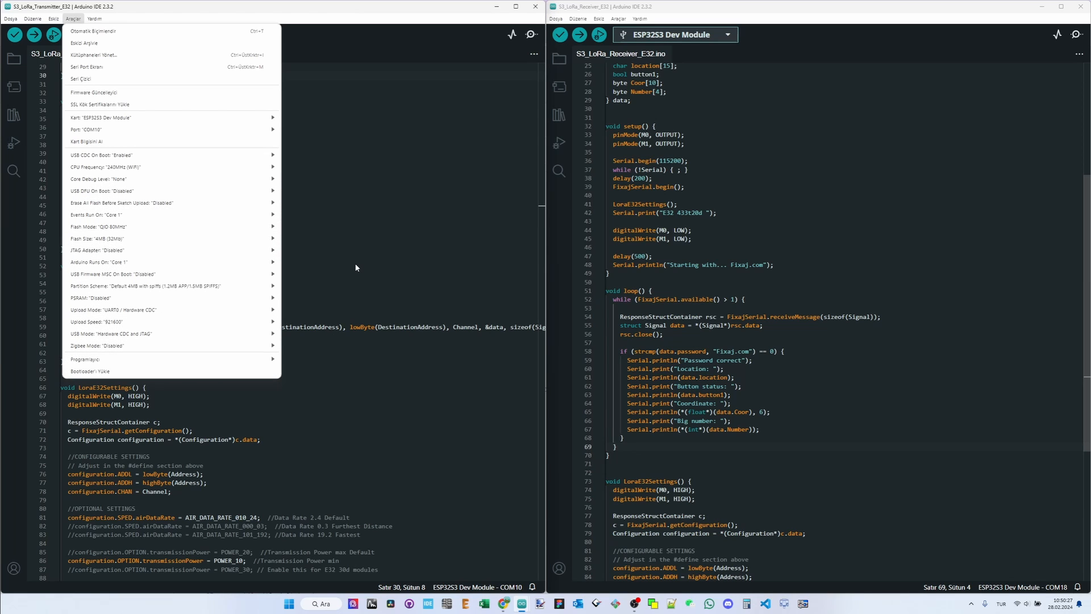
{"action": "left_click", "coordinate": [623, 19]}
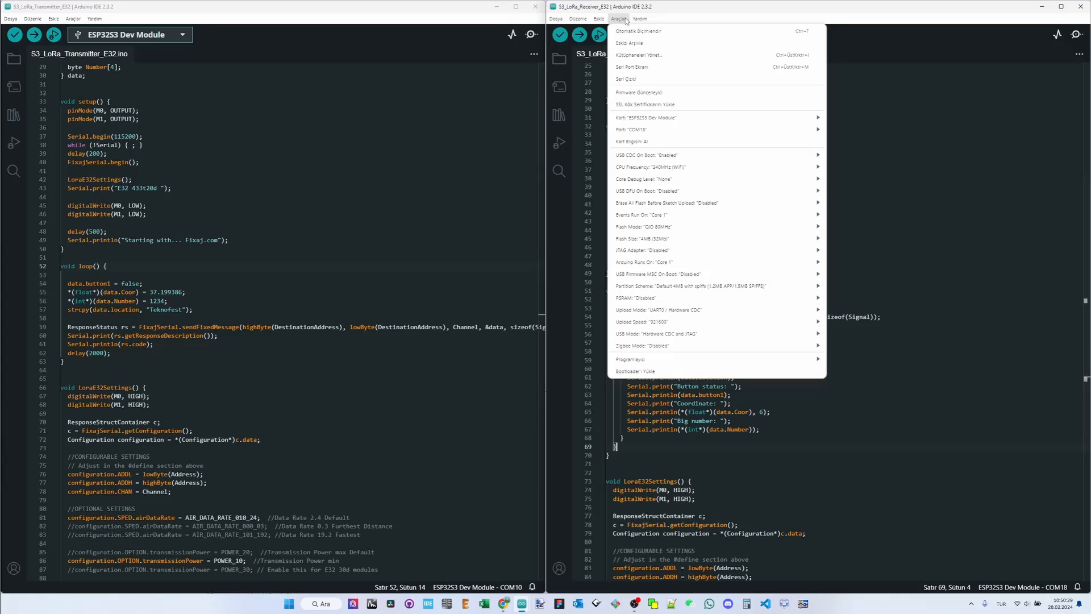
{"action": "mouse_move", "coordinate": [649, 117]}
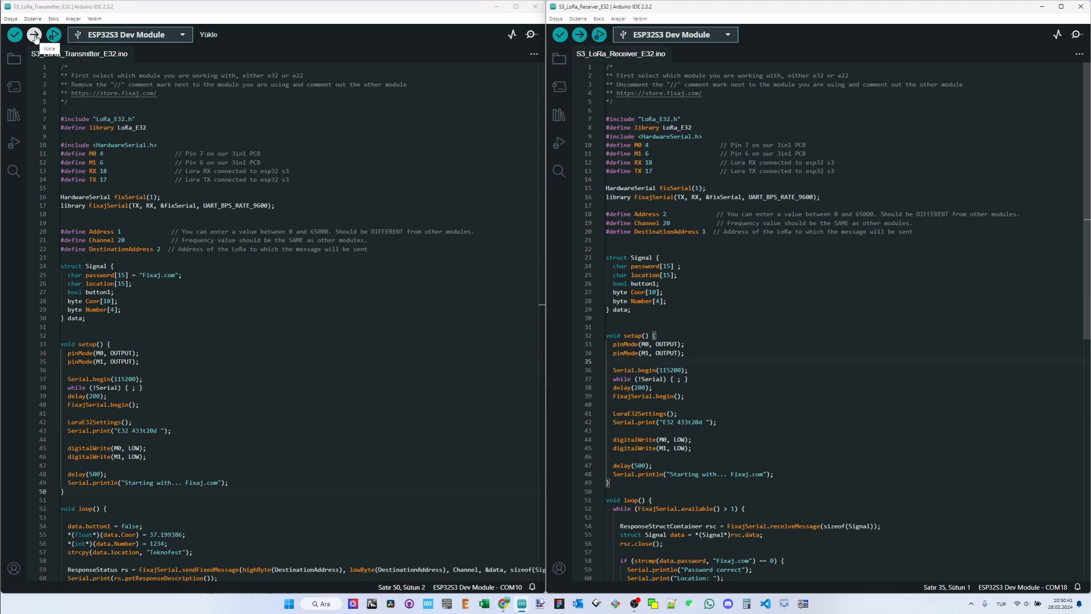
Compile and upload the transmitter sketch, then upload the receiver sketch to its board
{"action": "left_click", "coordinate": [33, 34]}
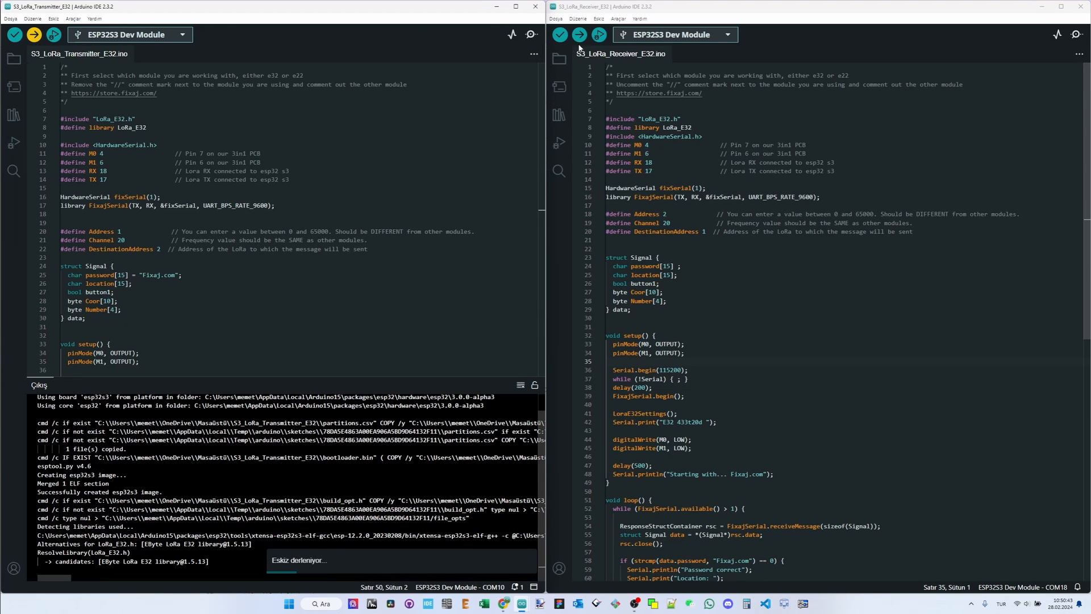
{"action": "left_click", "coordinate": [578, 34]}
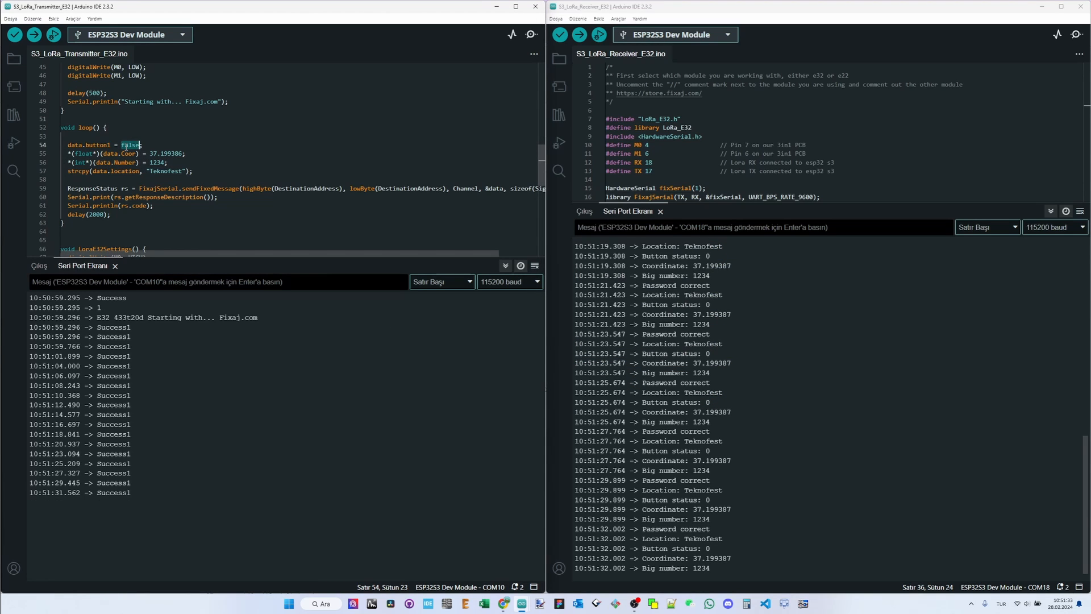
Change data.button1 to true on line 54 and upload the updated transmitter sketch
{"action": "type", "text": "true"}
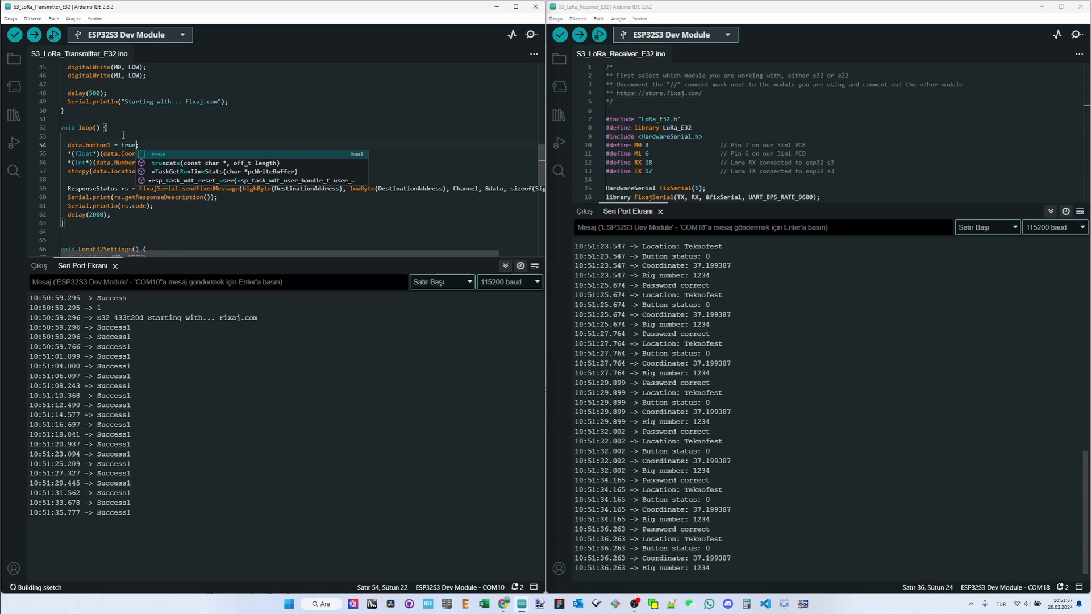
{"action": "left_click", "coordinate": [34, 34]}
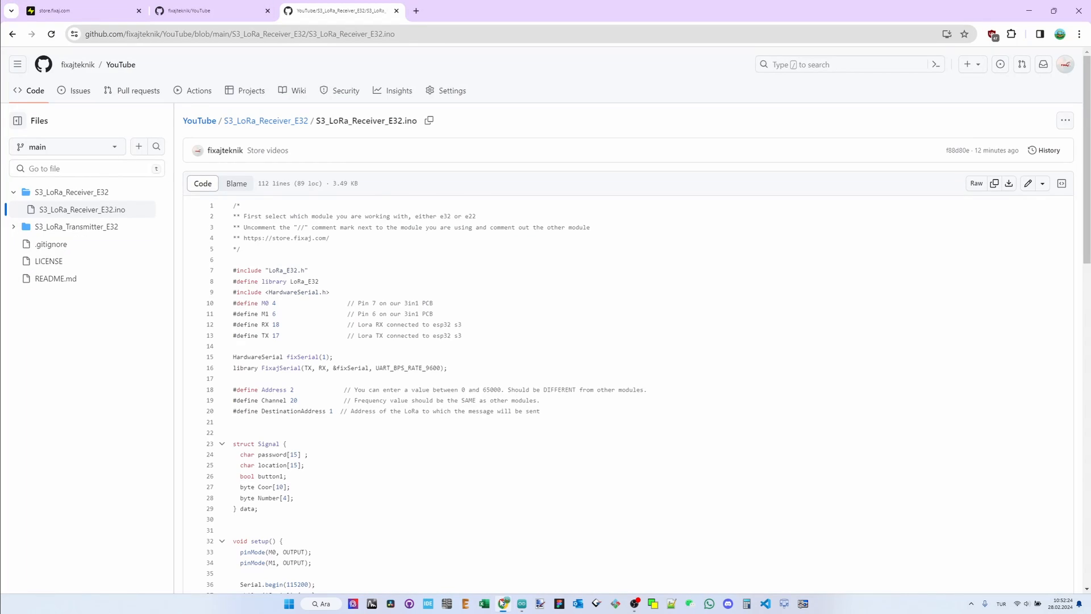
Switch to the Fixaj store tab showing the ESP32 S3 PCB banner
{"action": "left_click", "coordinate": [77, 10]}
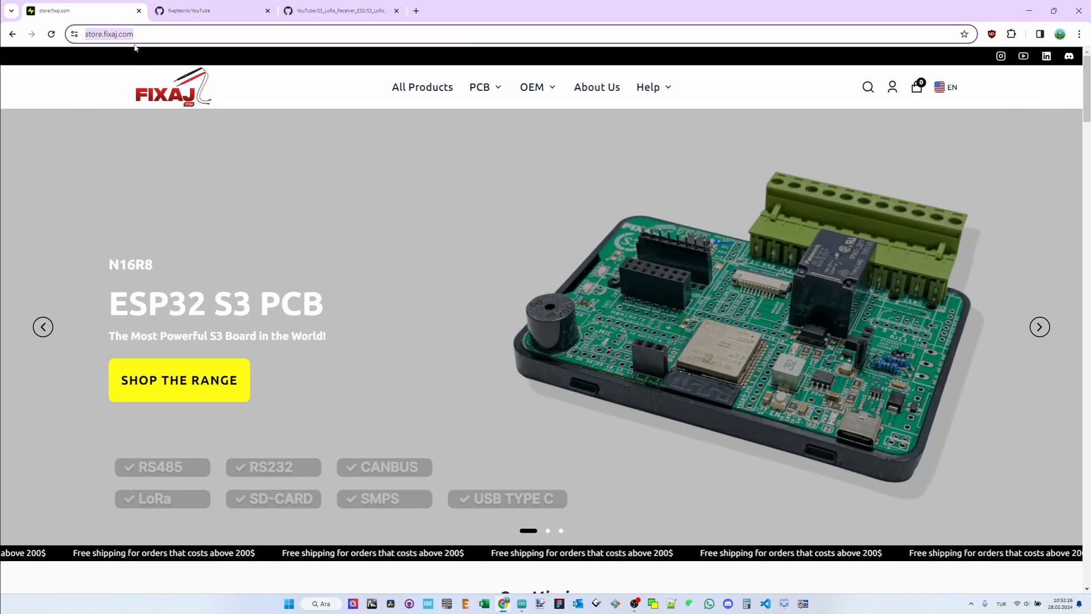
{"action": "mouse_move", "coordinate": [476, 187]}
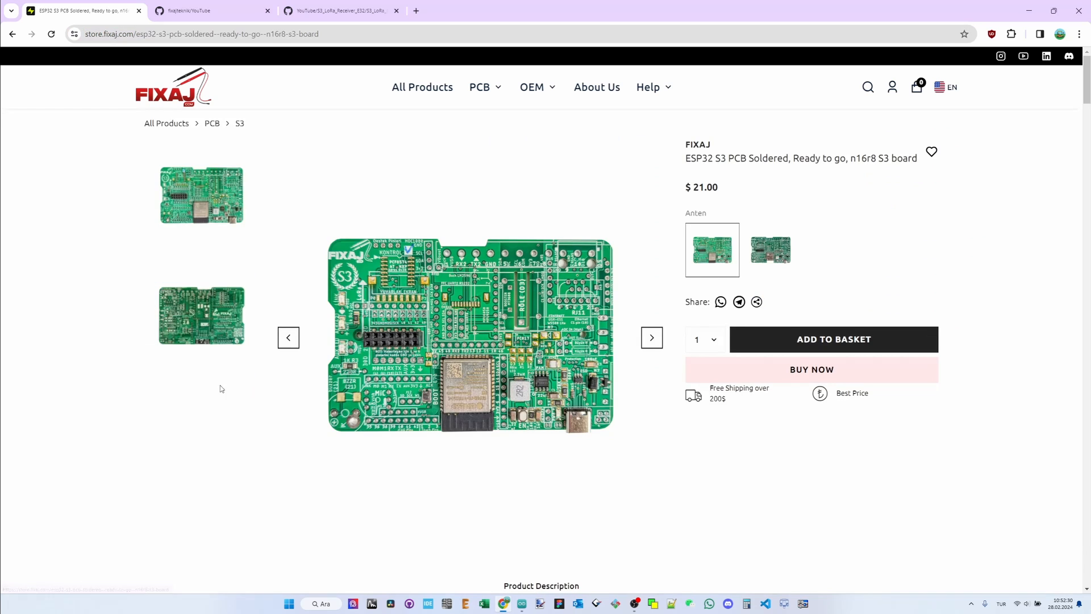
Highlight the 3 free UARTs, TOPWAY FFC socket and features 13–18 in the Features list
{"action": "scroll", "scroll_direction": "down", "scroll_amount": 3}
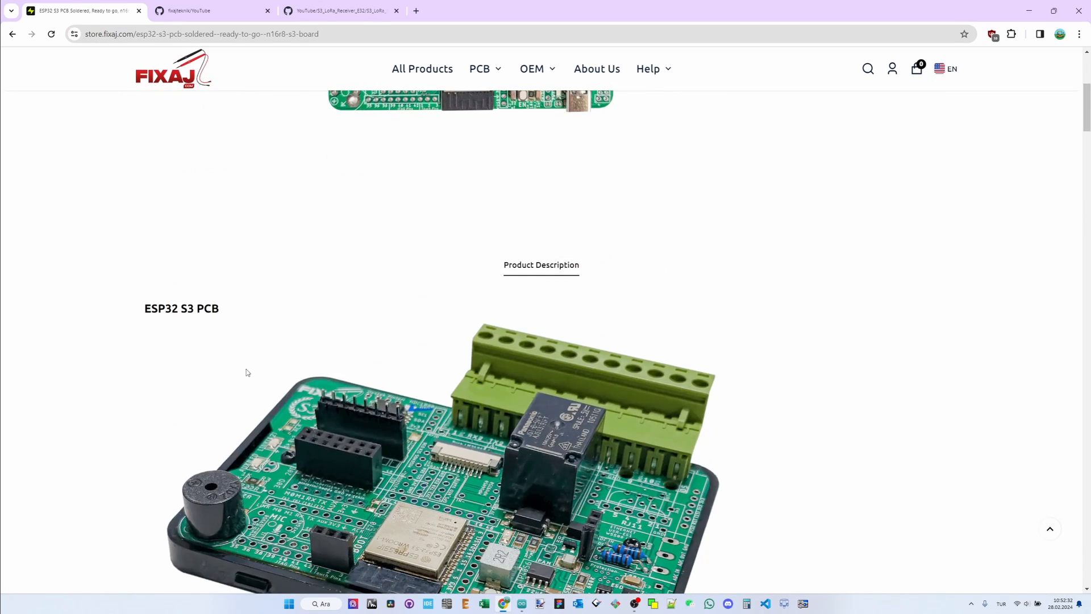
{"action": "scroll", "scroll_direction": "down", "scroll_amount": 3}
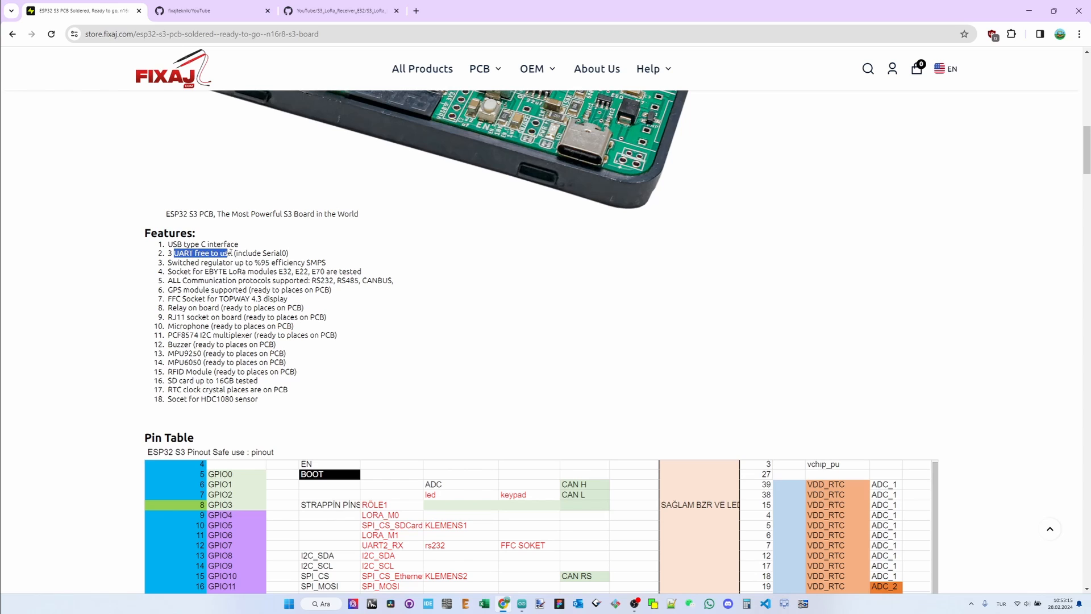
{"action": "left_click_drag", "start_coordinate": [170, 262], "coordinate": [242, 262]}
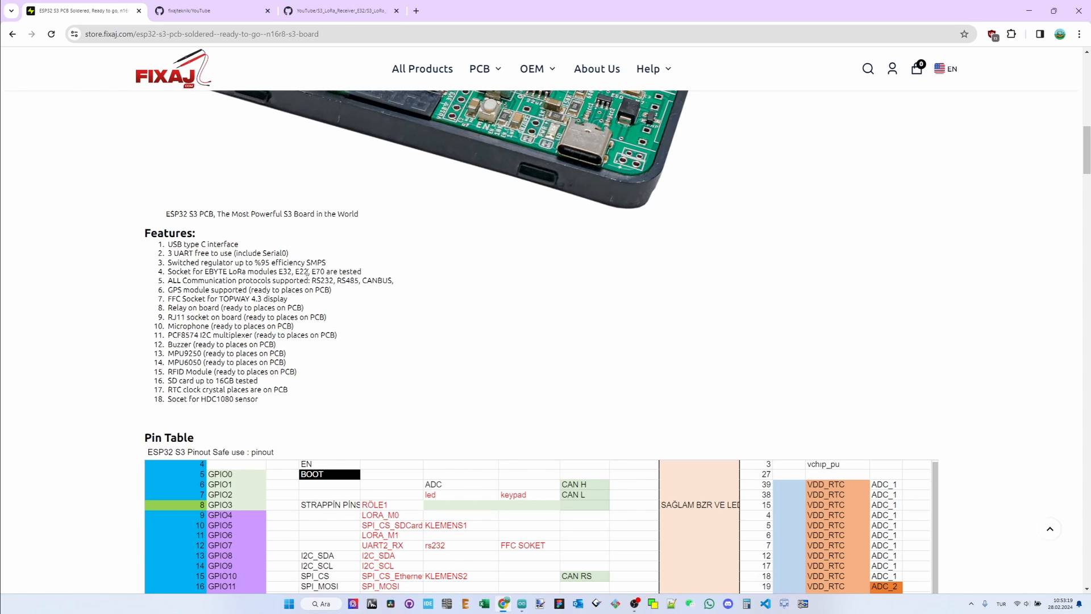
{"action": "left_click_drag", "start_coordinate": [198, 280], "coordinate": [390, 280]}
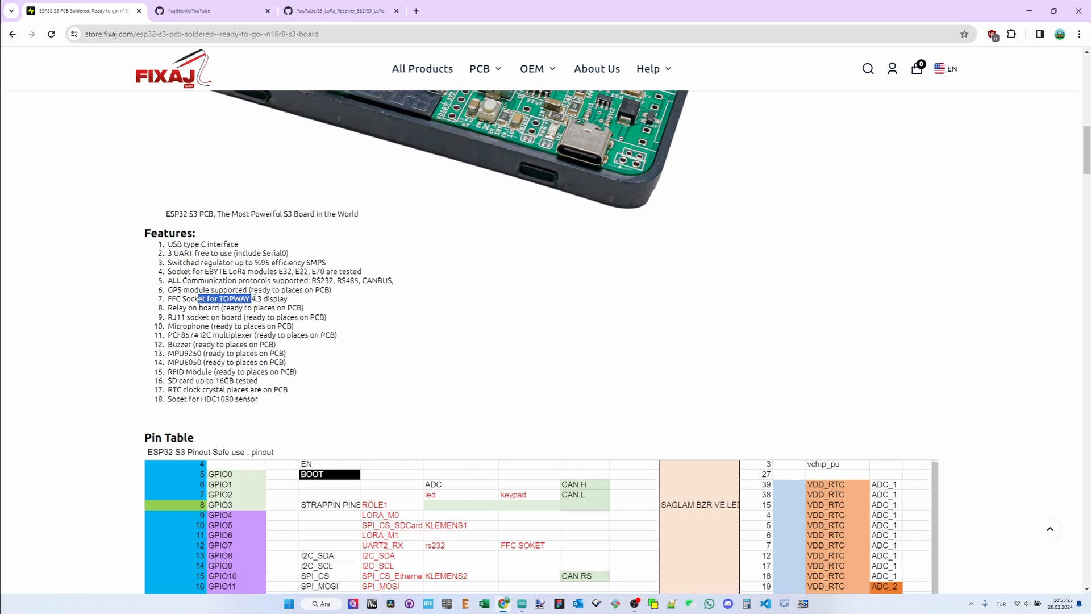
{"action": "left_click_drag", "start_coordinate": [198, 298], "coordinate": [312, 316]}
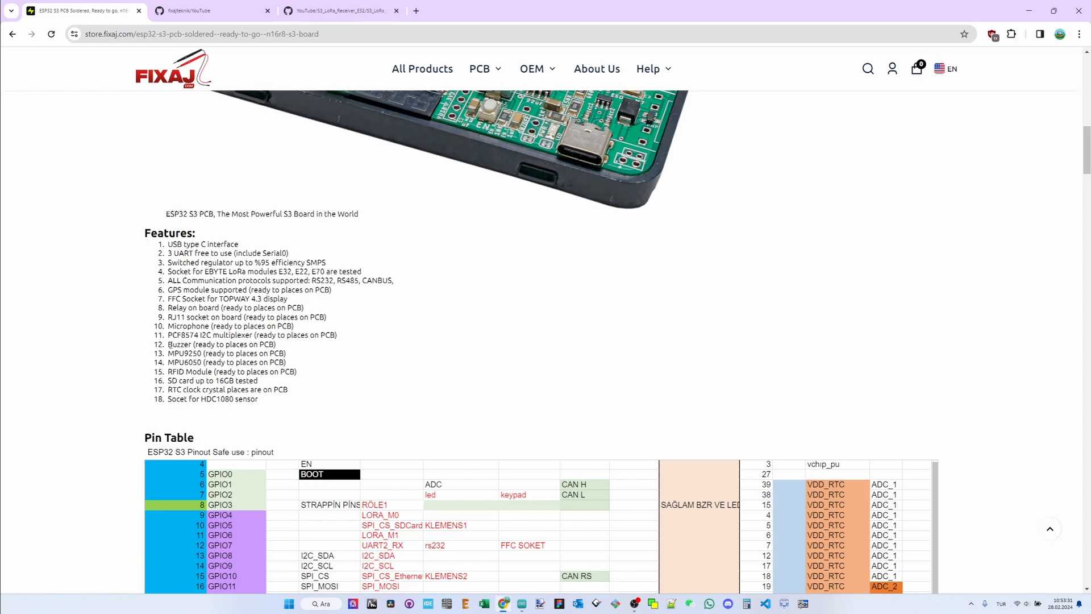
{"action": "left_click_drag", "start_coordinate": [169, 352], "coordinate": [237, 371]}
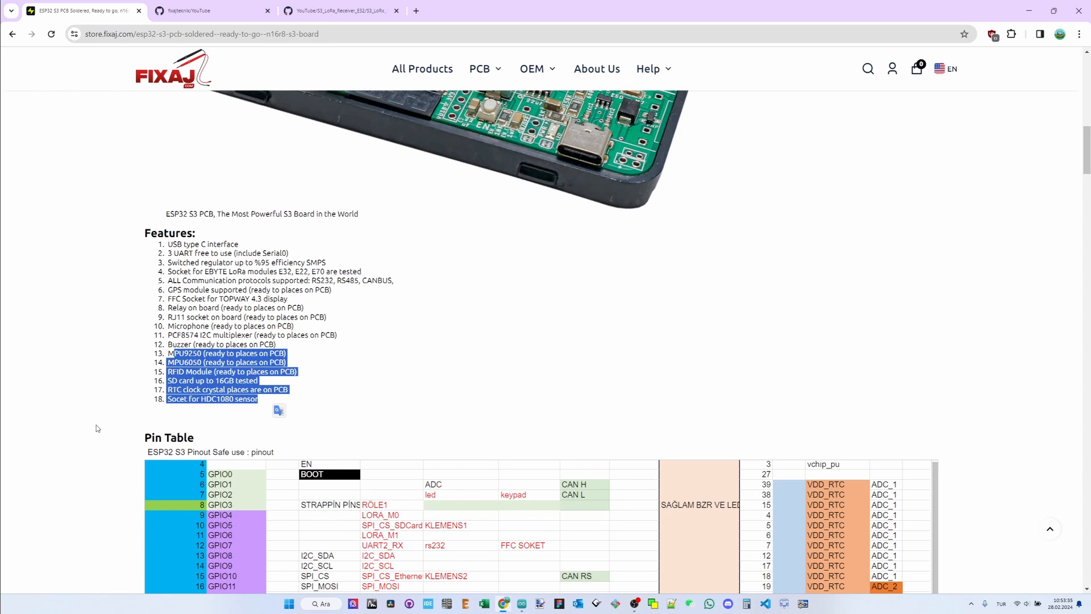
{"action": "scroll", "scroll_direction": "down", "scroll_amount": 3}
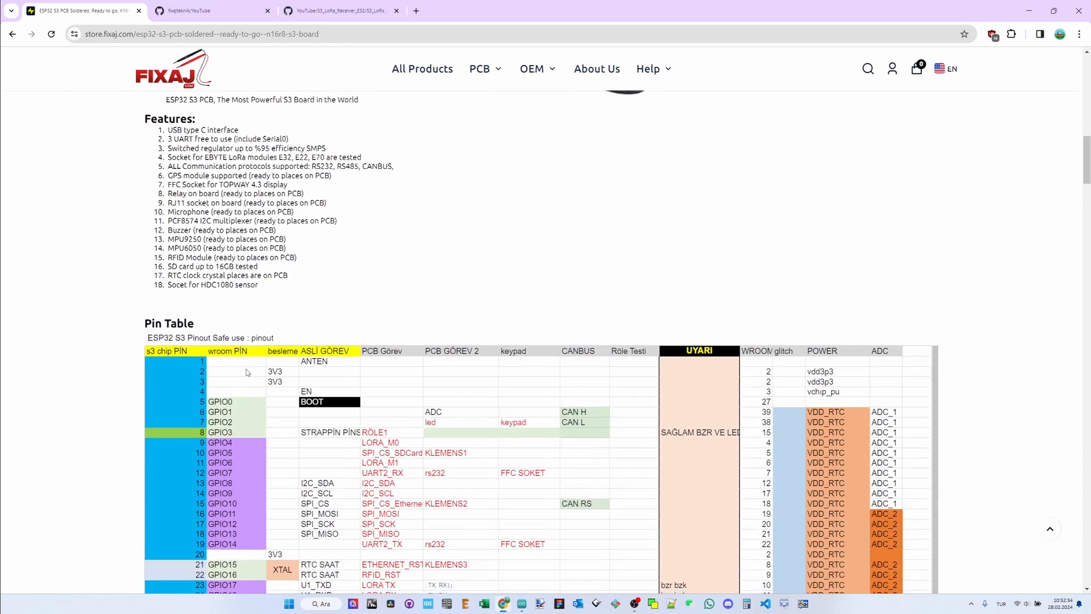
{"action": "scroll", "scroll_direction": "down", "scroll_amount": 3}
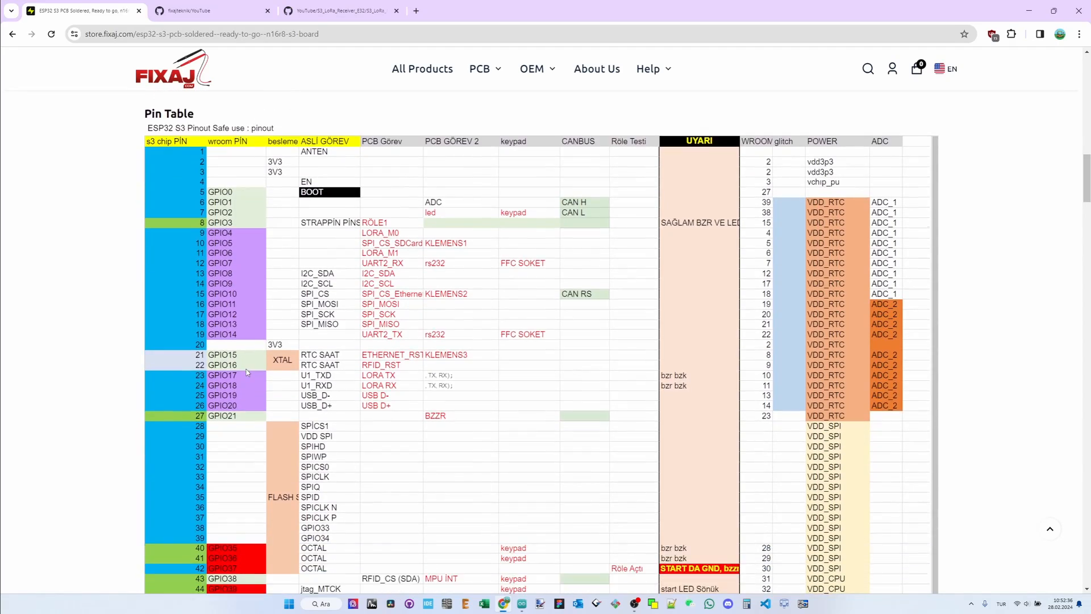
{"action": "scroll", "scroll_direction": "down", "scroll_amount": 3}
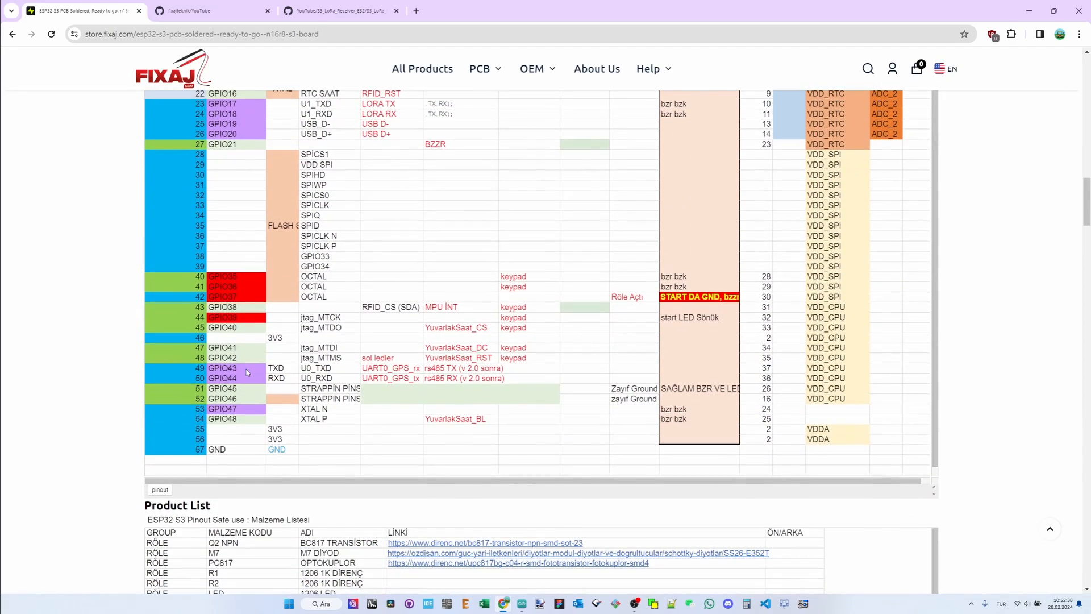
{"action": "scroll", "scroll_direction": "down", "scroll_amount": 3}
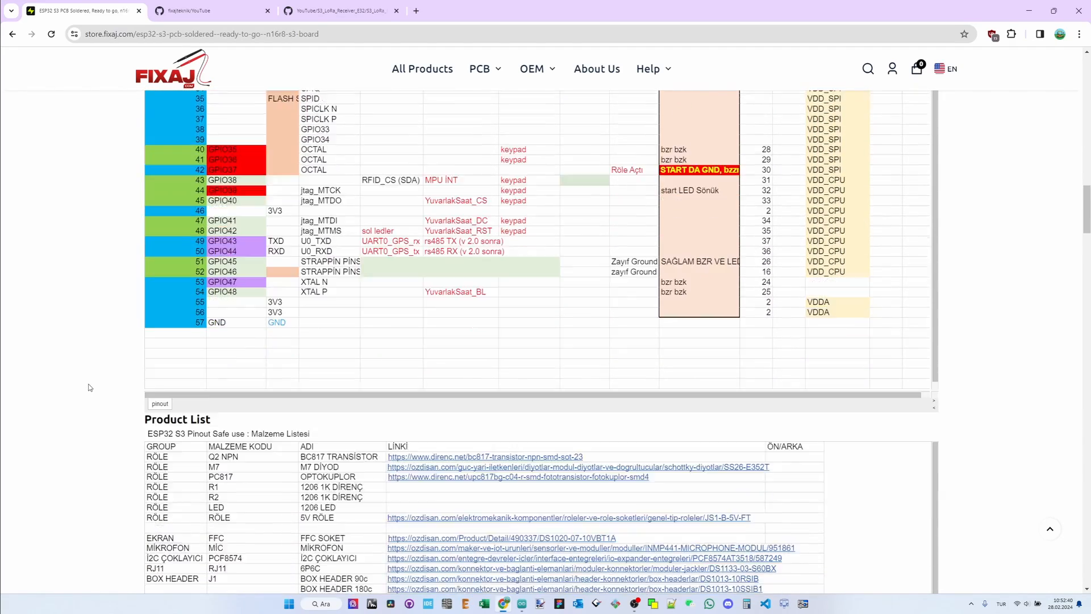
{"action": "scroll", "scroll_direction": "down", "scroll_amount": 3}
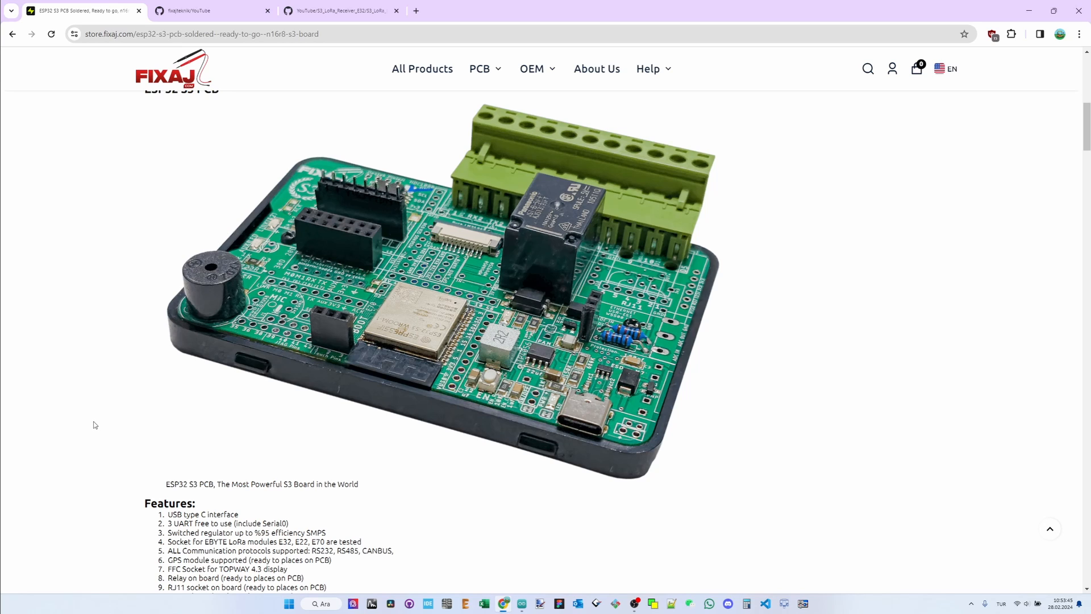
{"action": "mouse_move", "coordinate": [90, 441]}
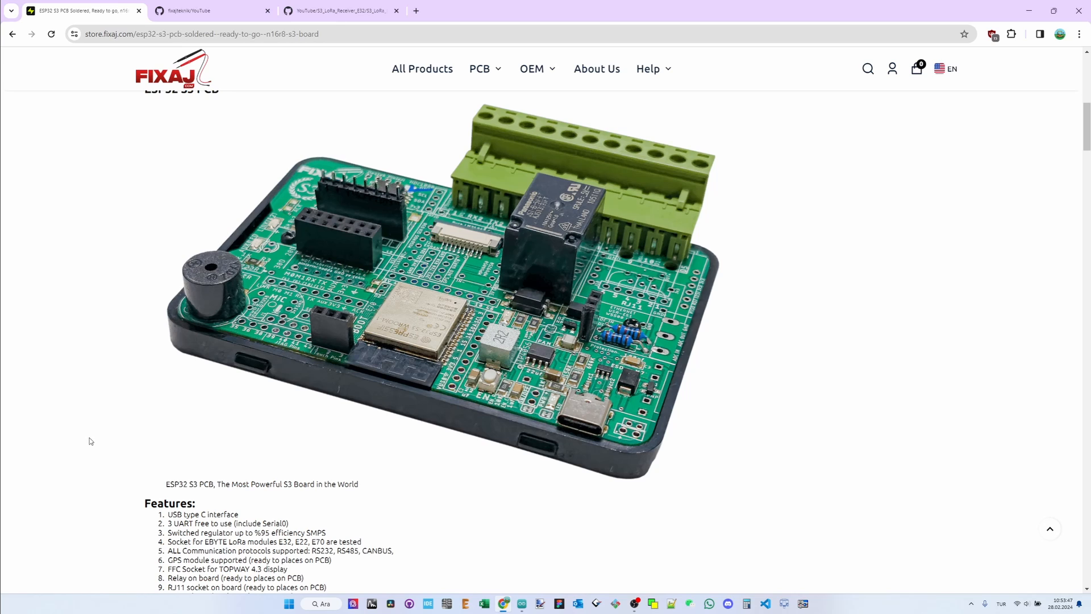